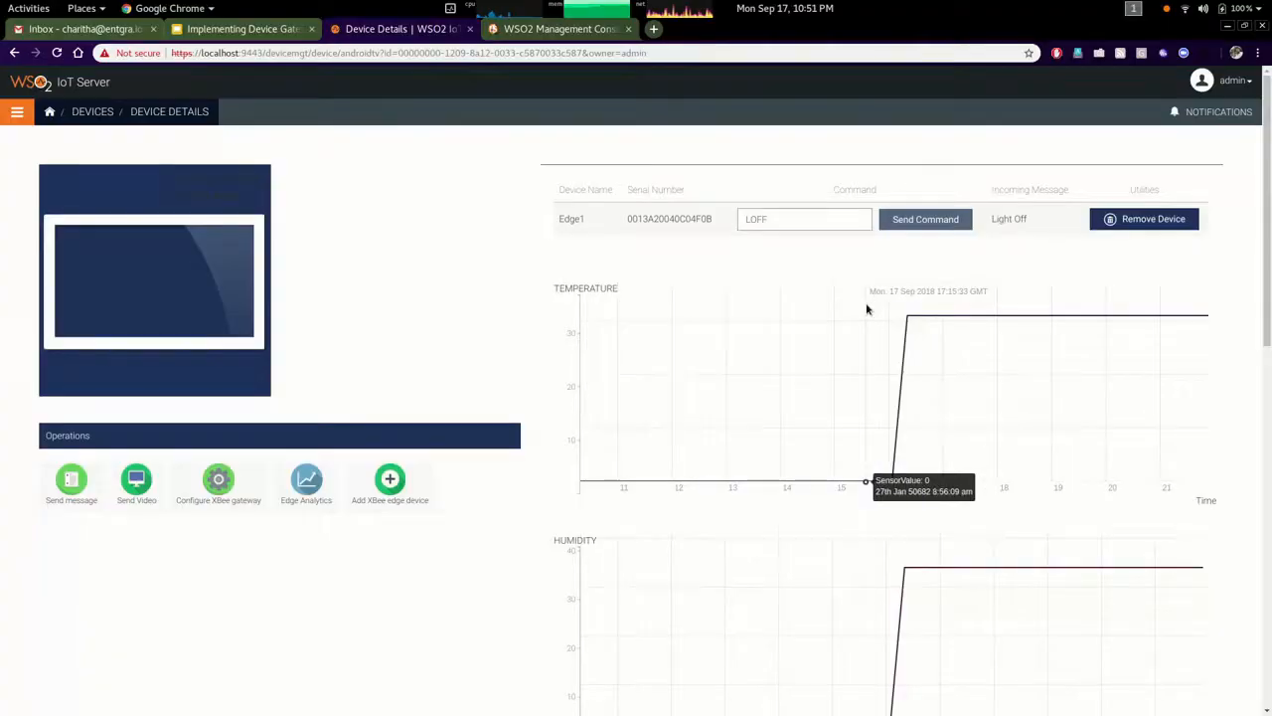
Step: Compose a 'Hi' message to the Android TV device via the Send message operation
{"action": "scroll", "scroll_direction": "down", "scroll_amount": 3}
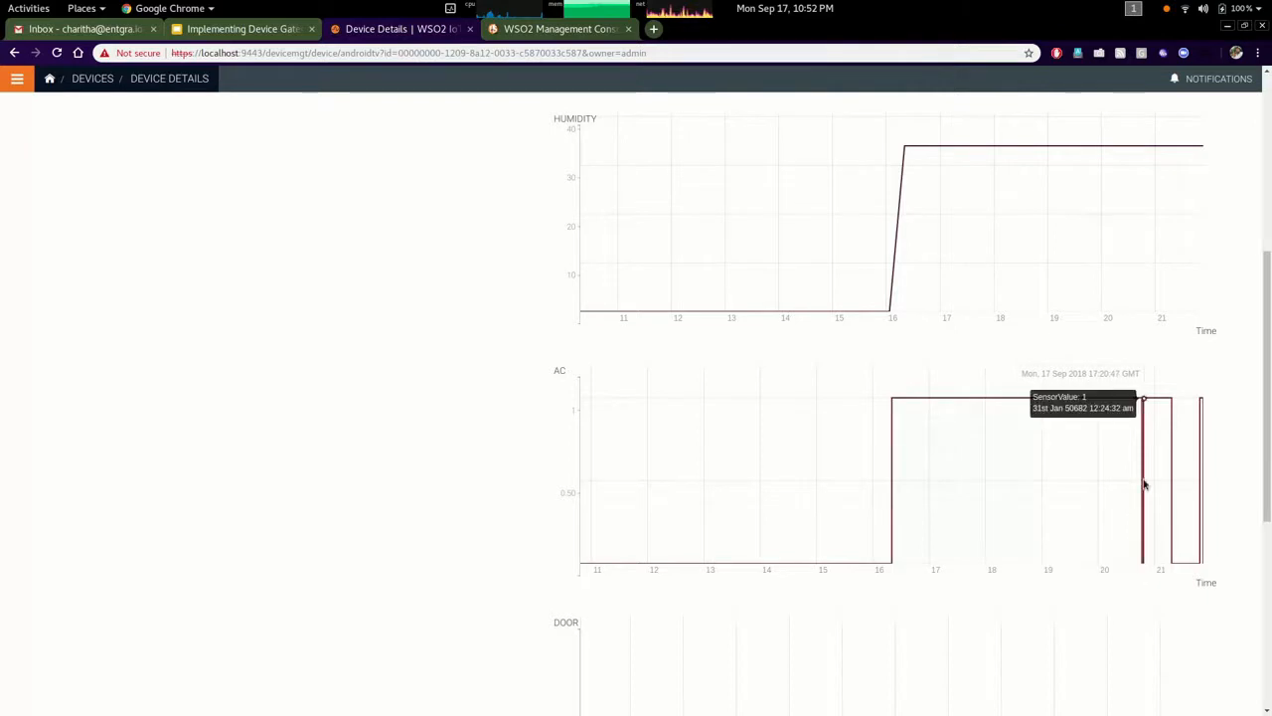
{"action": "mouse_move", "coordinate": [1223, 515]}
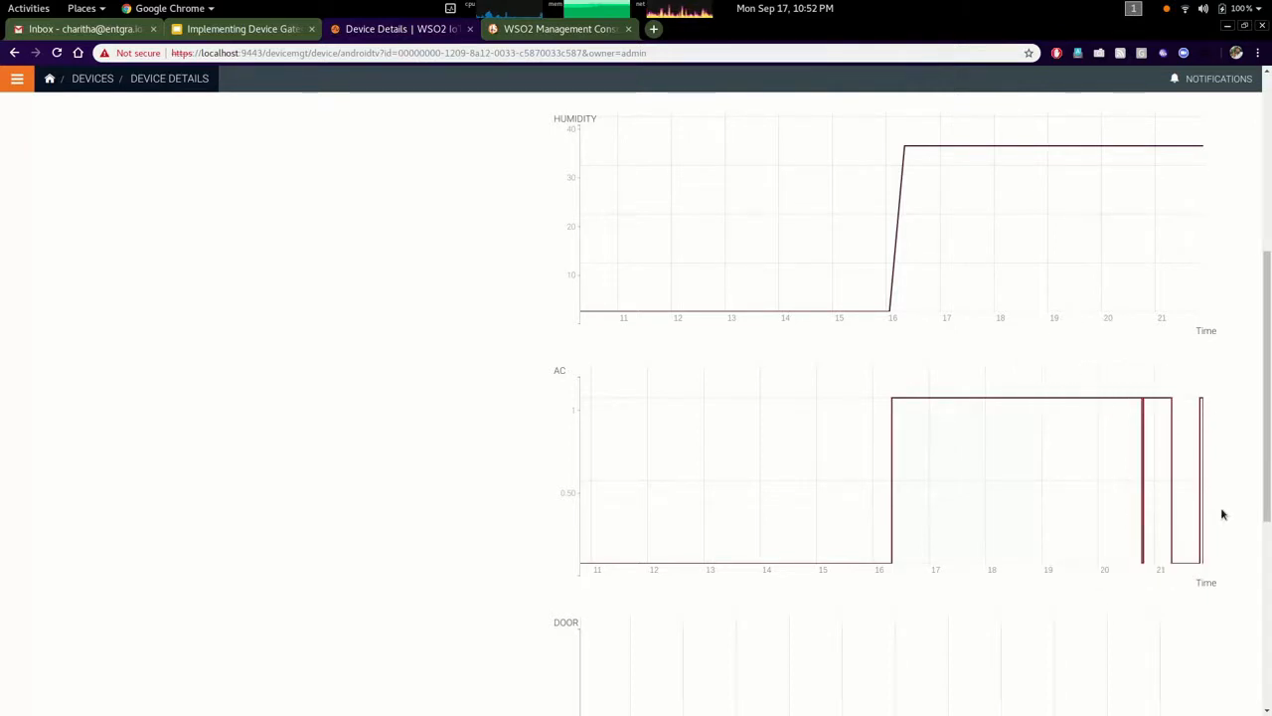
{"action": "scroll", "scroll_direction": "down", "scroll_amount": 3}
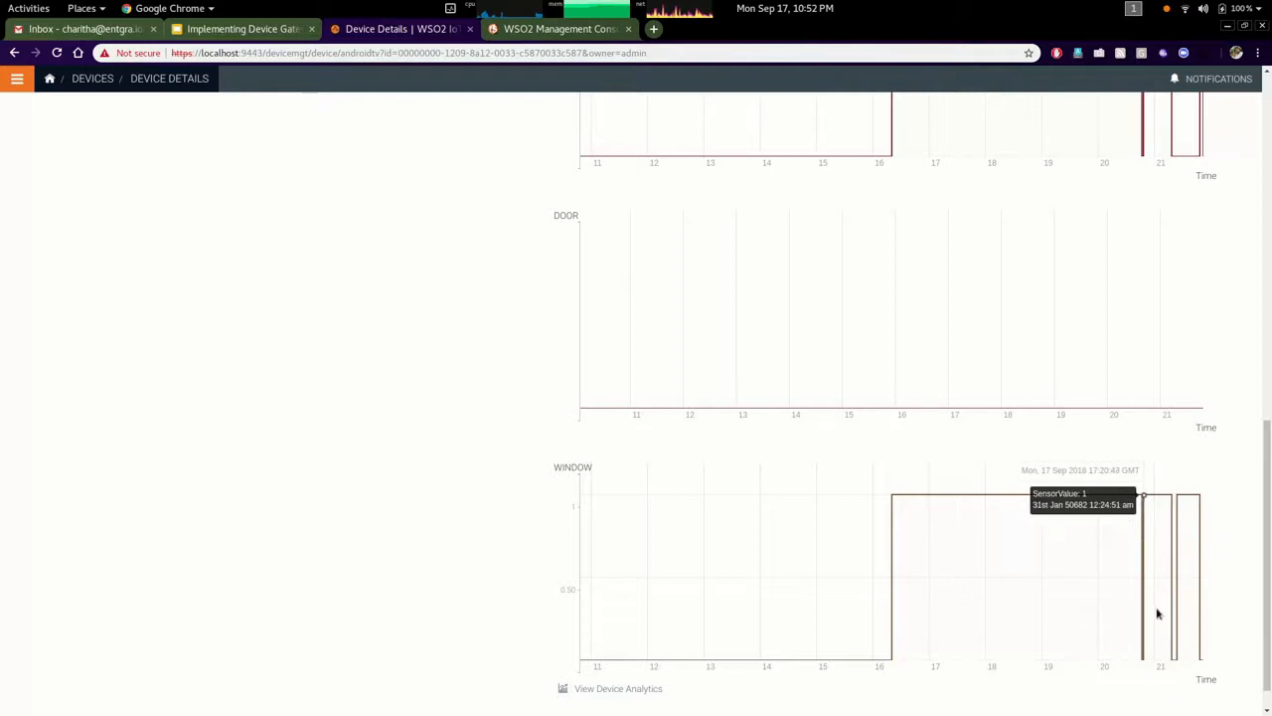
{"action": "mouse_move", "coordinate": [1249, 619]}
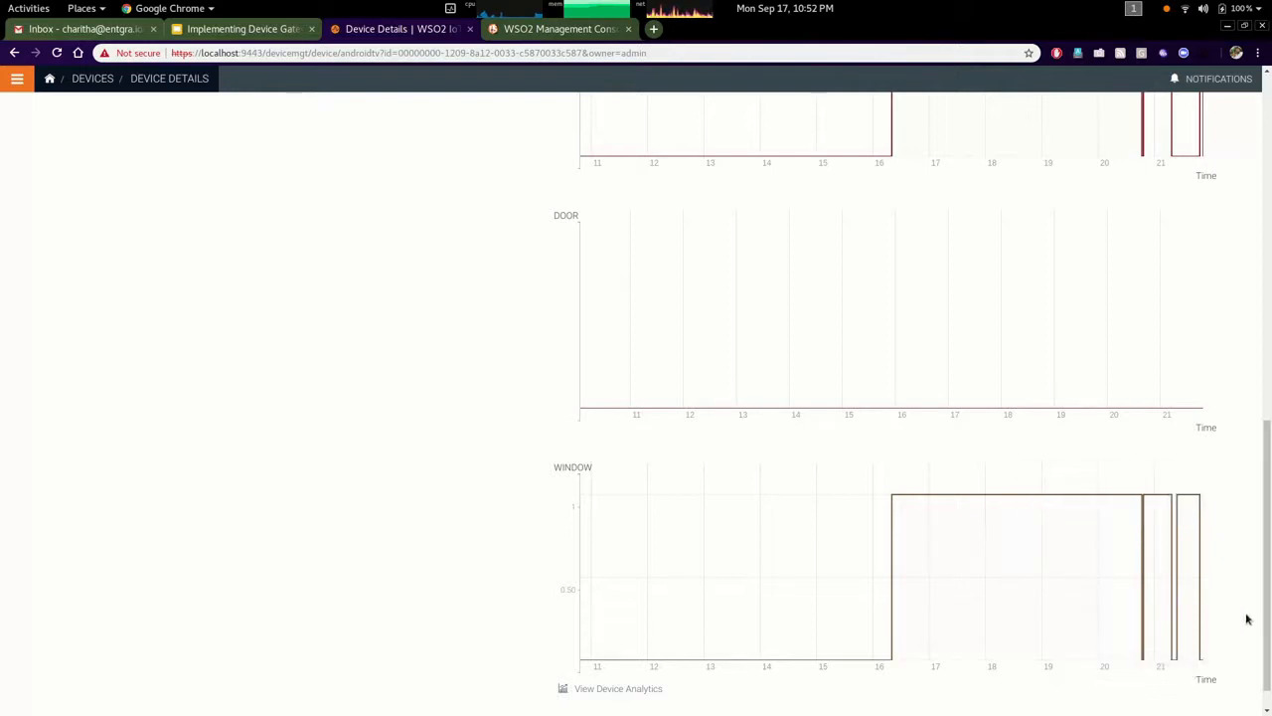
{"action": "scroll", "scroll_direction": "up", "scroll_amount": 3}
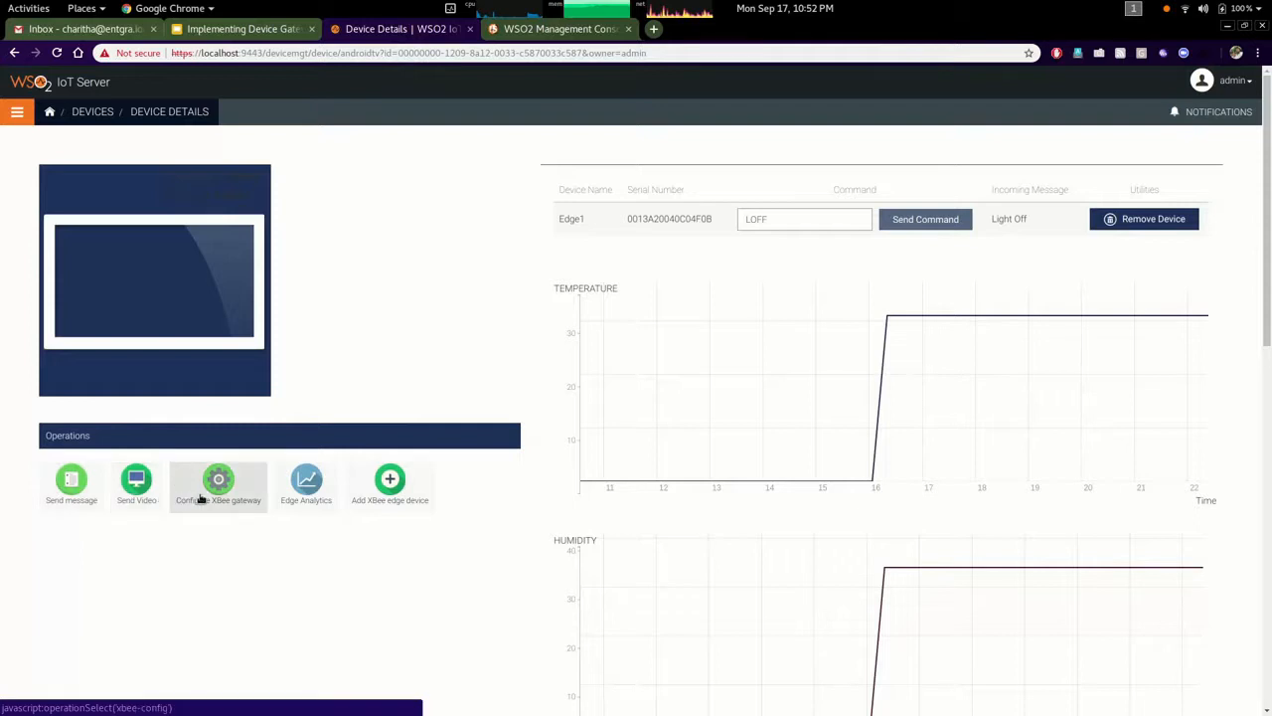
{"action": "mouse_move", "coordinate": [233, 513]}
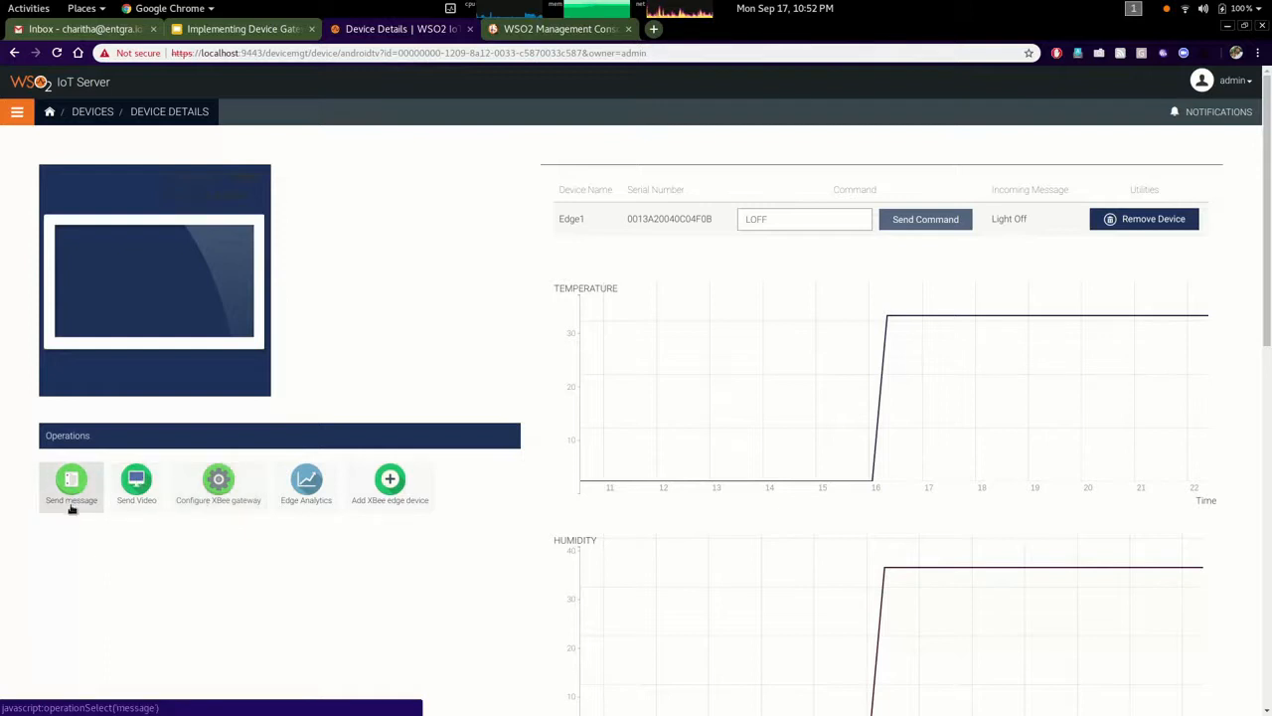
{"action": "left_click", "coordinate": [71, 480]}
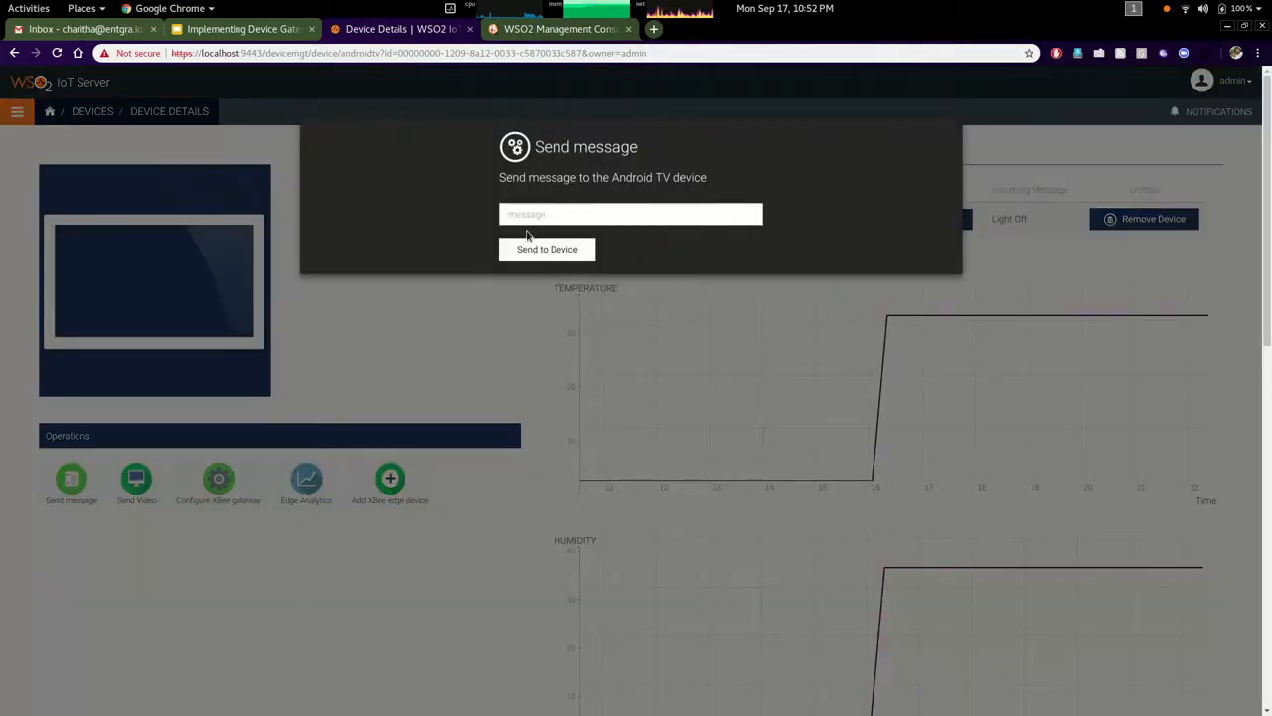
{"action": "type", "text": "Hi"}
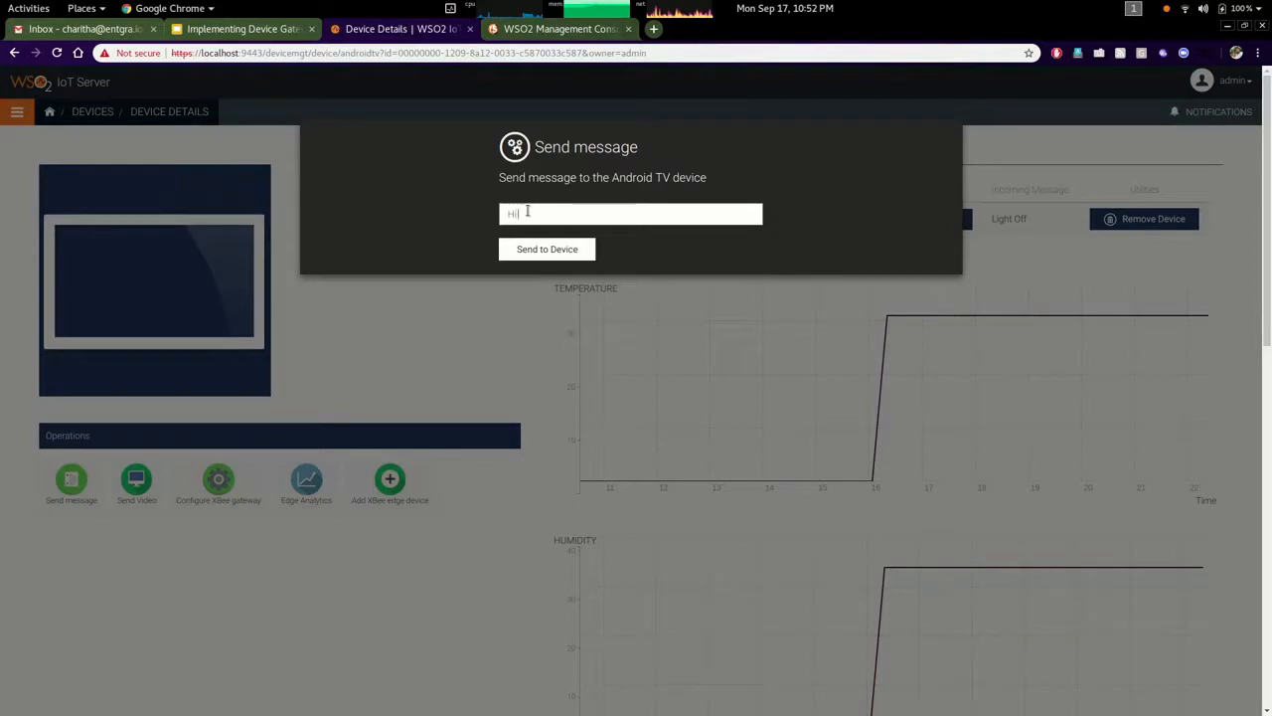